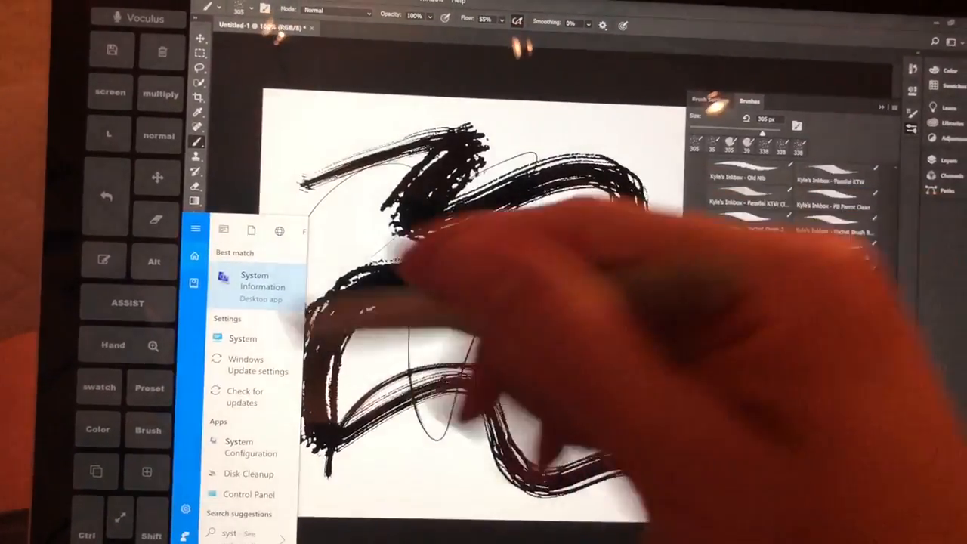
- Launch System Information from search and view the System Summary with processor and memory
{"action": "left_click", "coordinate": [263, 286]}
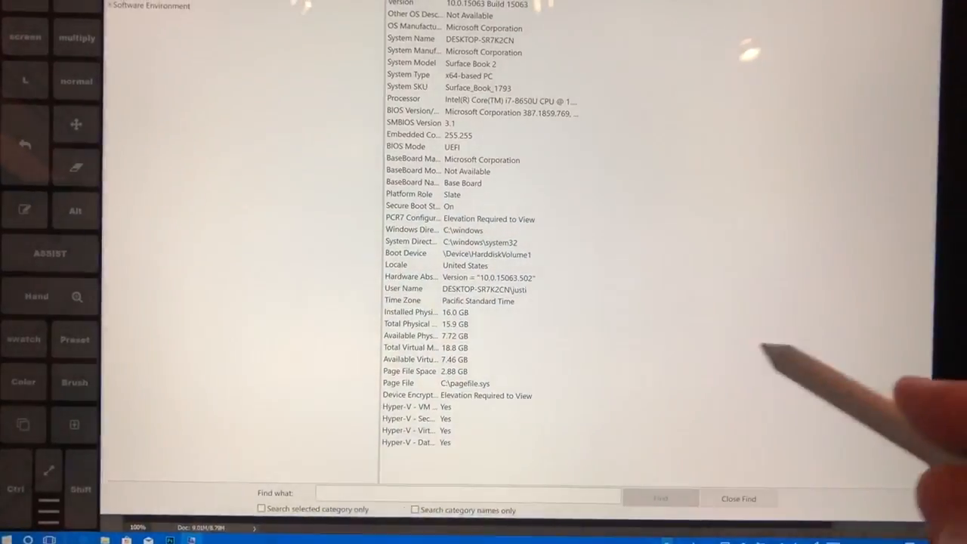
{"action": "left_click", "coordinate": [738, 499]}
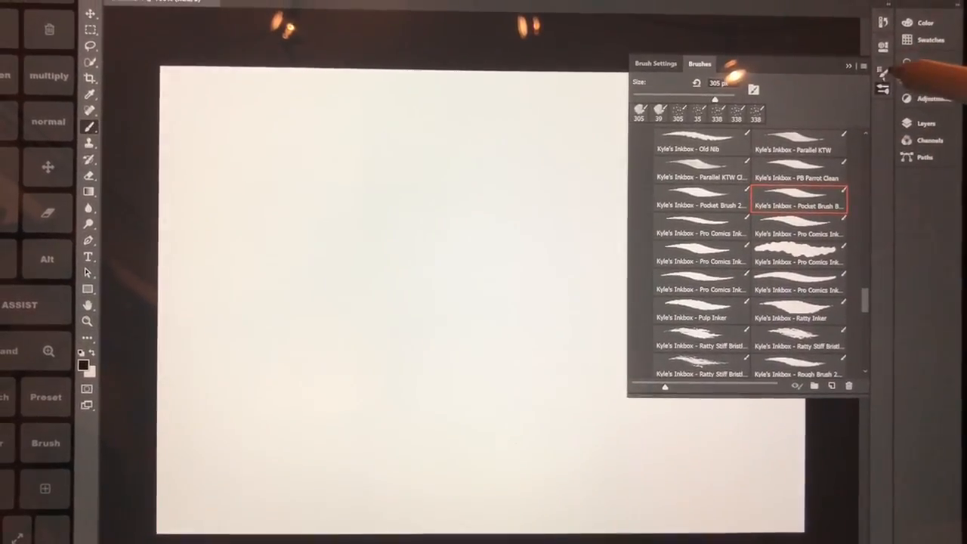
- Turn Scattering off in Brush Settings and return to the Brushes list for the pocket brush
{"action": "left_click", "coordinate": [656, 64]}
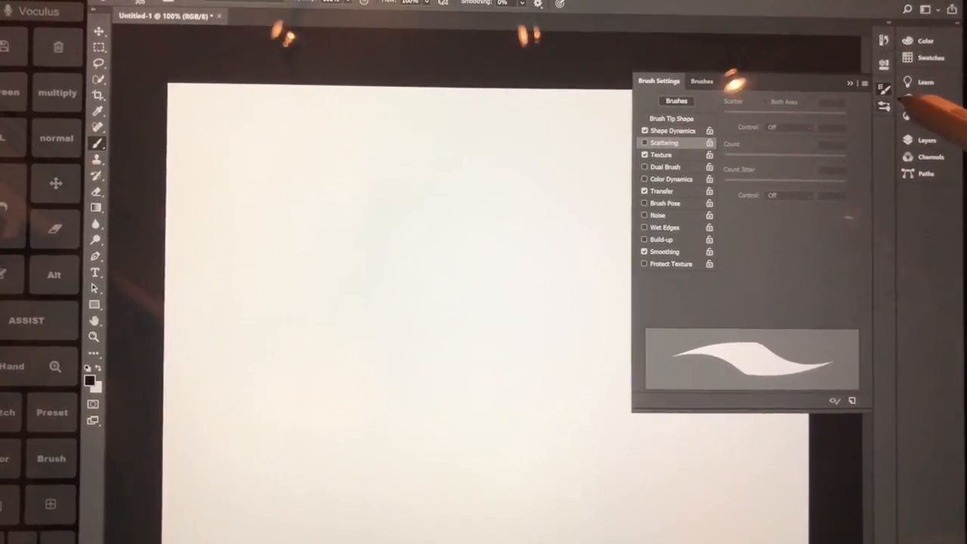
{"action": "left_click", "coordinate": [702, 82]}
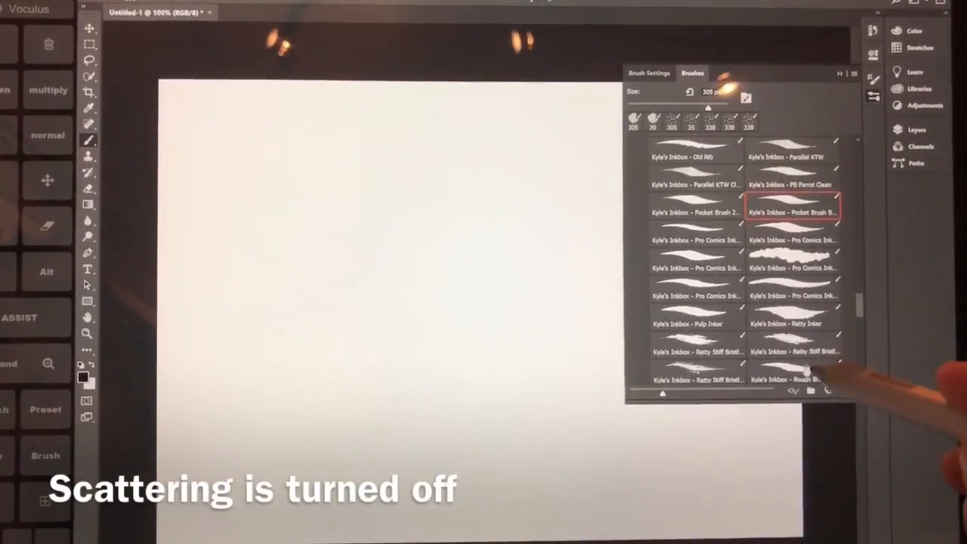
{"action": "left_click", "coordinate": [649, 81]}
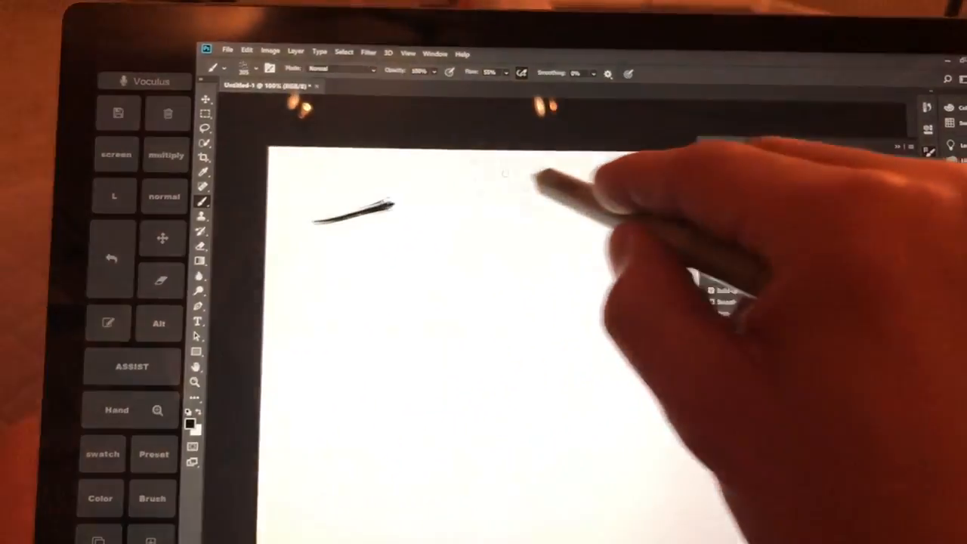
- Paint a short ink test stroke across the canvas with the scattered brush
{"action": "left_click_drag", "start_coordinate": [325, 215], "coordinate": [506, 159]}
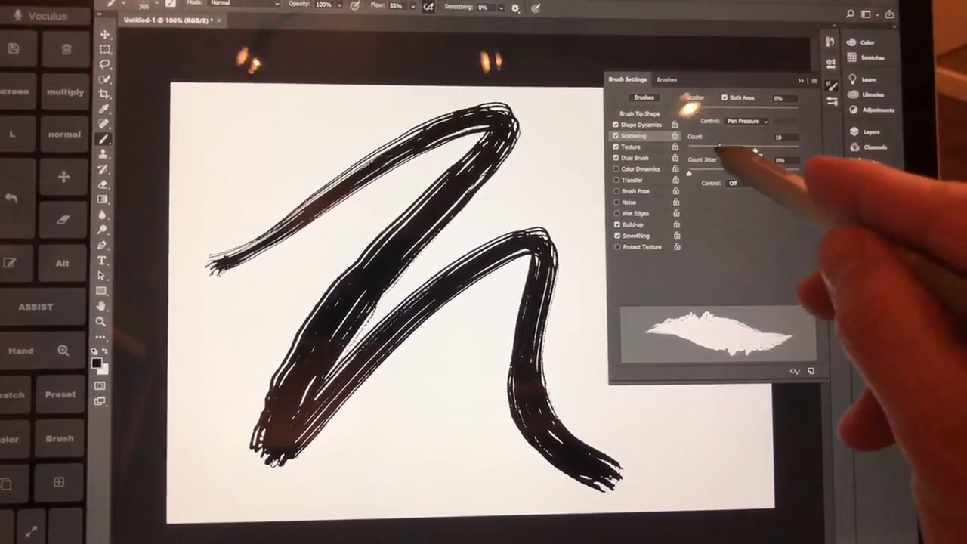
- Lower the Scattering Count, then return to the Brushes list to choose another Inkbox brush
{"action": "left_click_drag", "start_coordinate": [741, 149], "coordinate": [703, 144]}
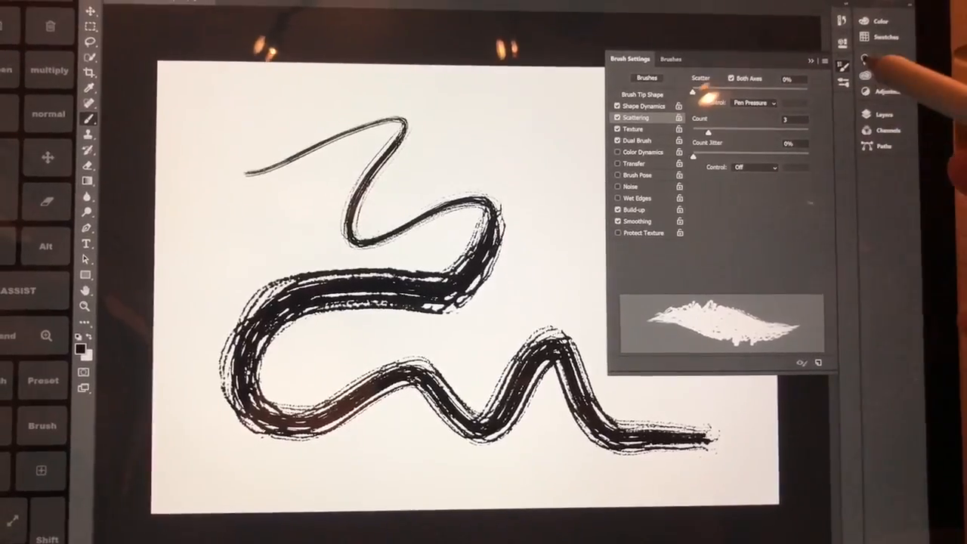
{"action": "left_click", "coordinate": [672, 61]}
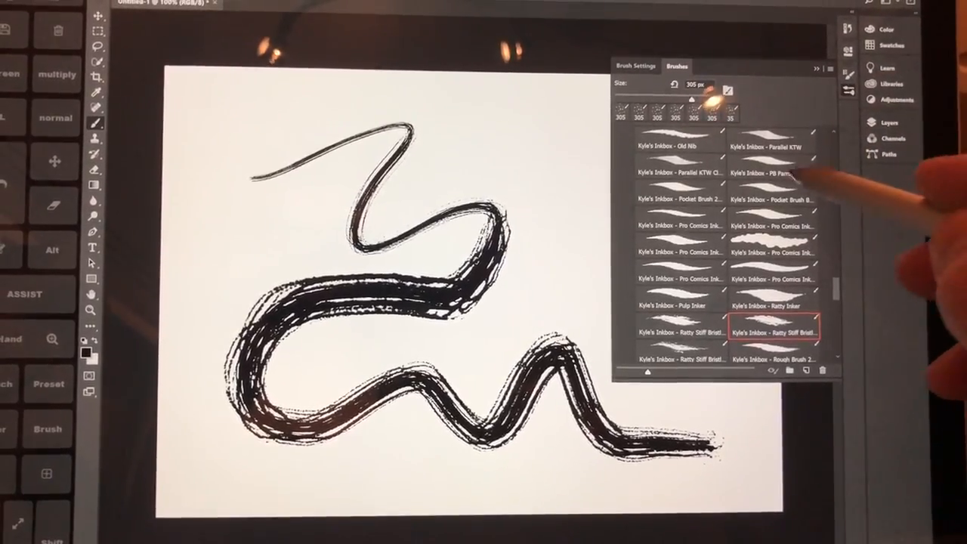